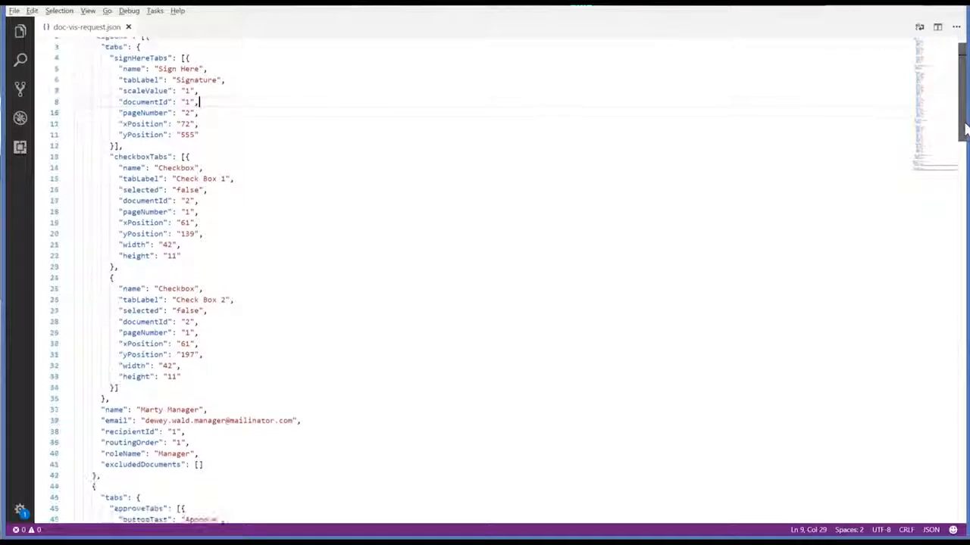
Highlight the manager's approve and decline tabs in the envelope JSON
{"action": "scroll", "scroll_direction": "down", "scroll_amount": 3}
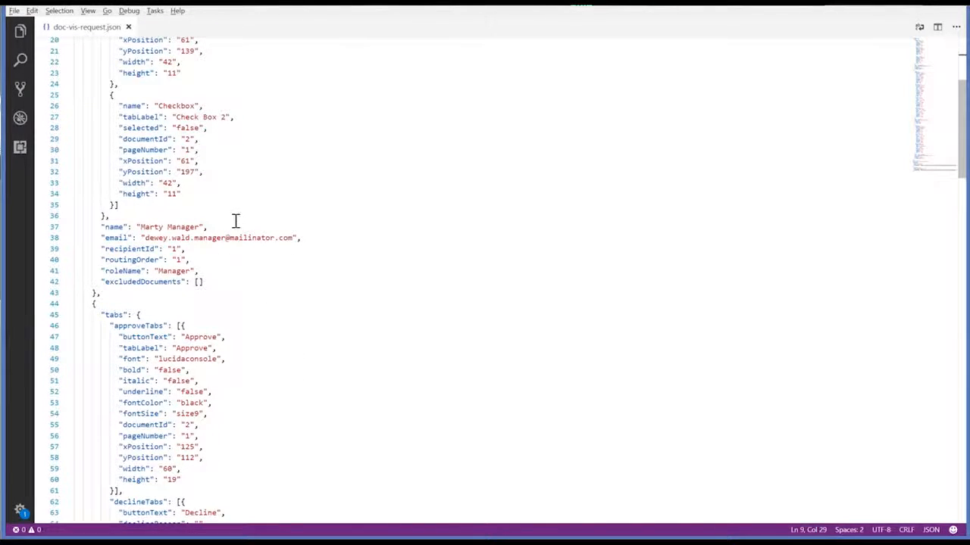
{"action": "mouse_move", "coordinate": [97, 226]}
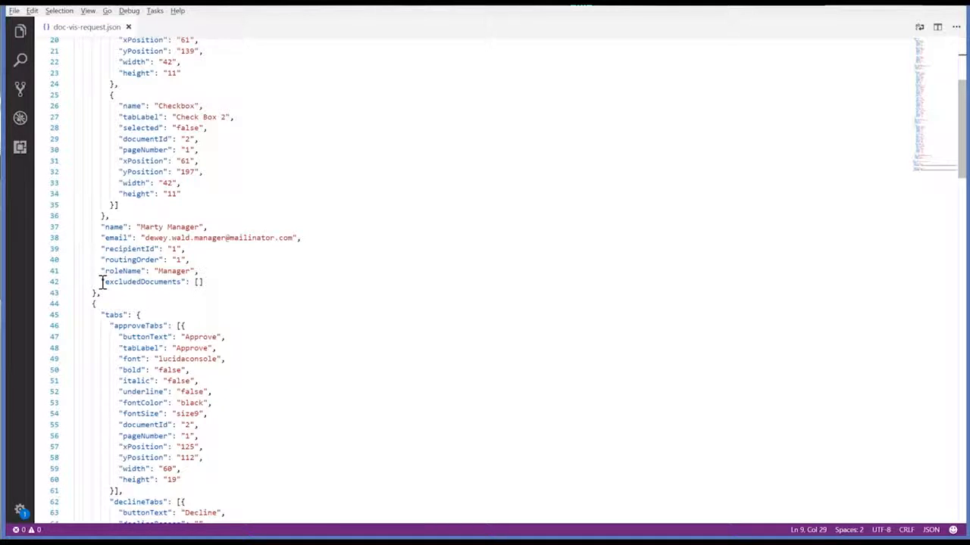
{"action": "double_click", "coordinate": [142, 282]}
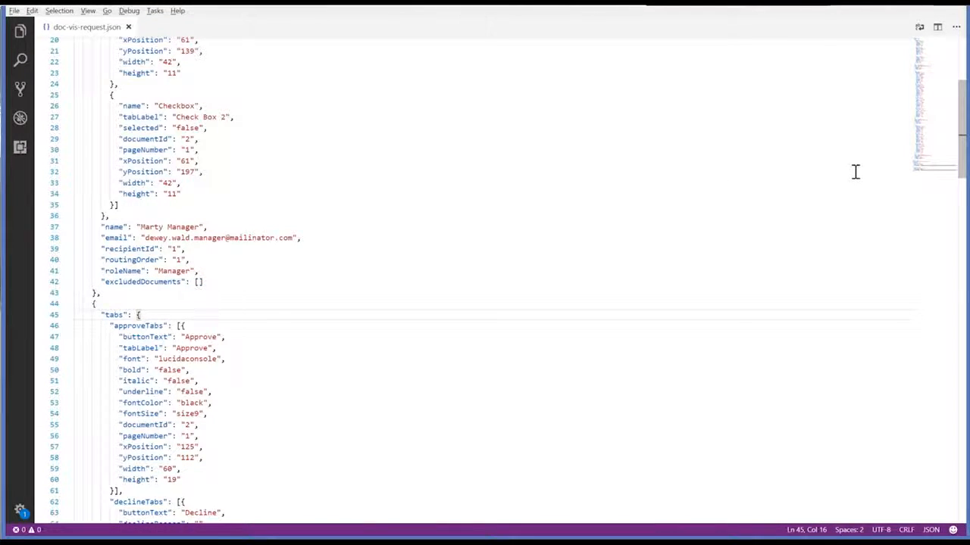
{"action": "scroll", "scroll_direction": "down", "scroll_amount": 3}
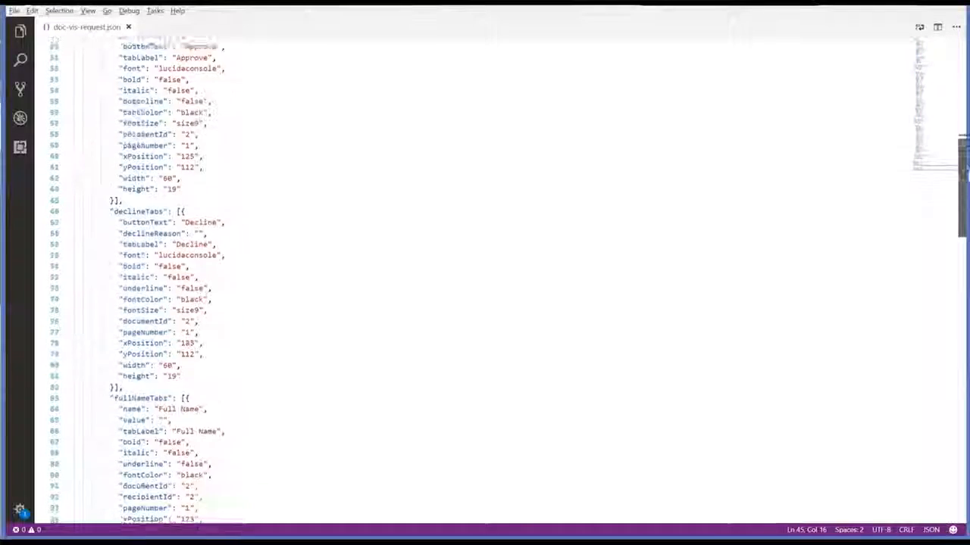
{"action": "scroll", "scroll_direction": "up", "scroll_amount": 3}
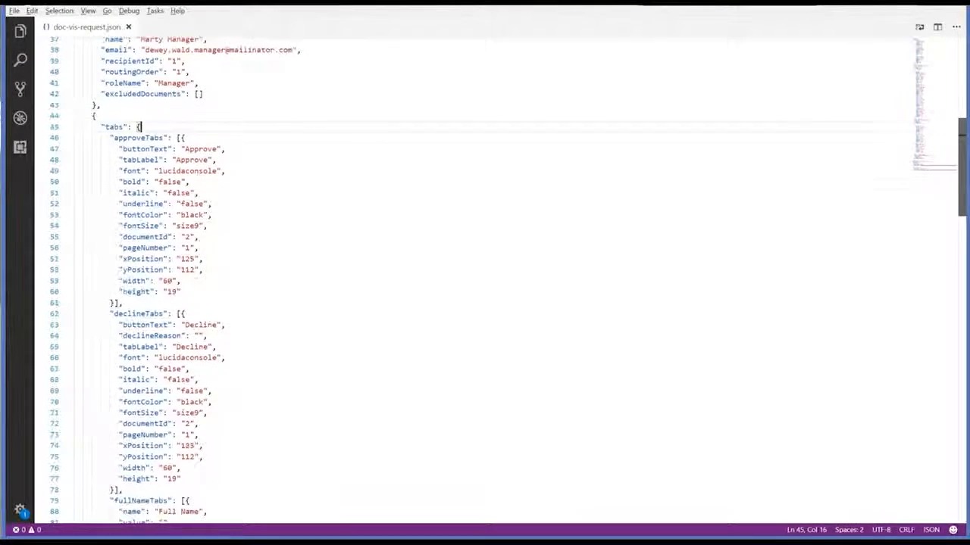
{"action": "scroll", "scroll_direction": "down", "scroll_amount": 3}
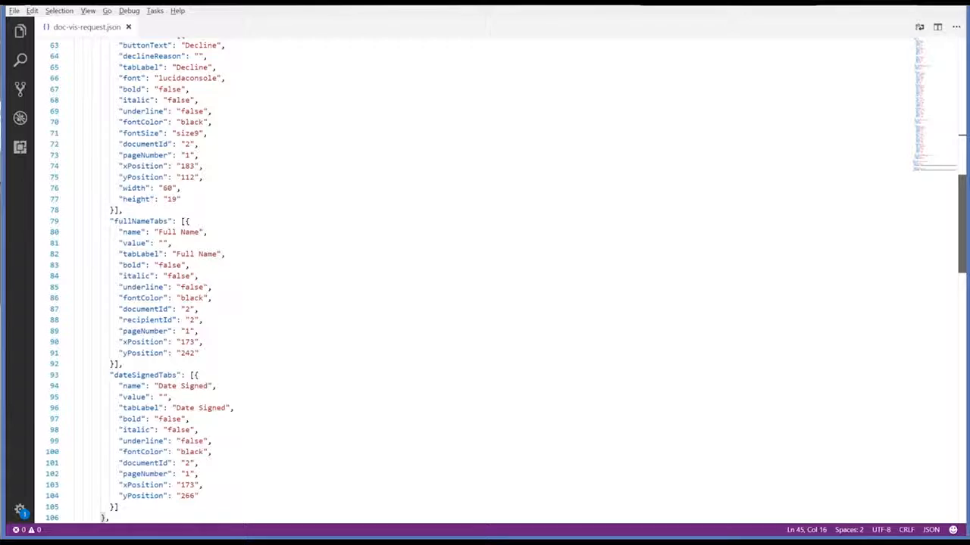
{"action": "scroll", "scroll_direction": "up", "scroll_amount": 3}
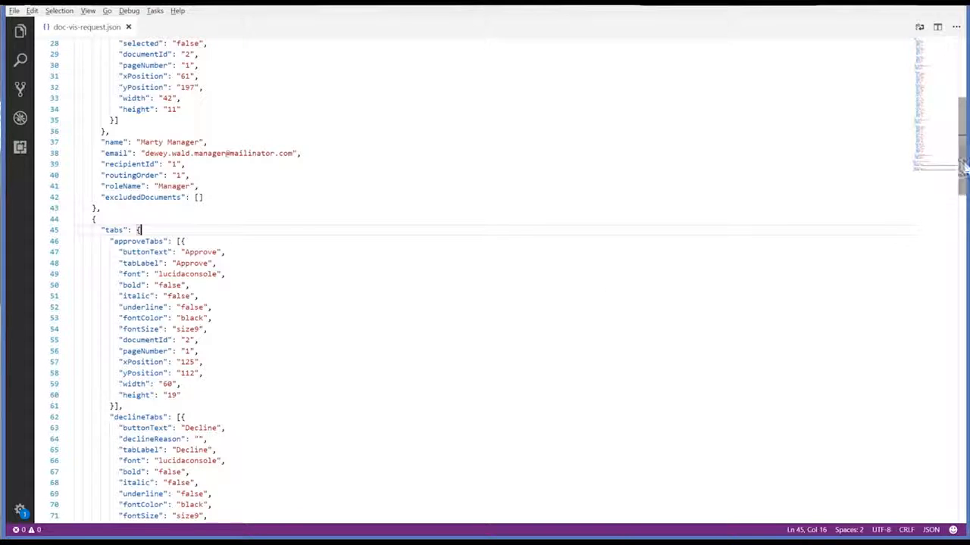
{"action": "scroll", "scroll_direction": "down", "scroll_amount": 3}
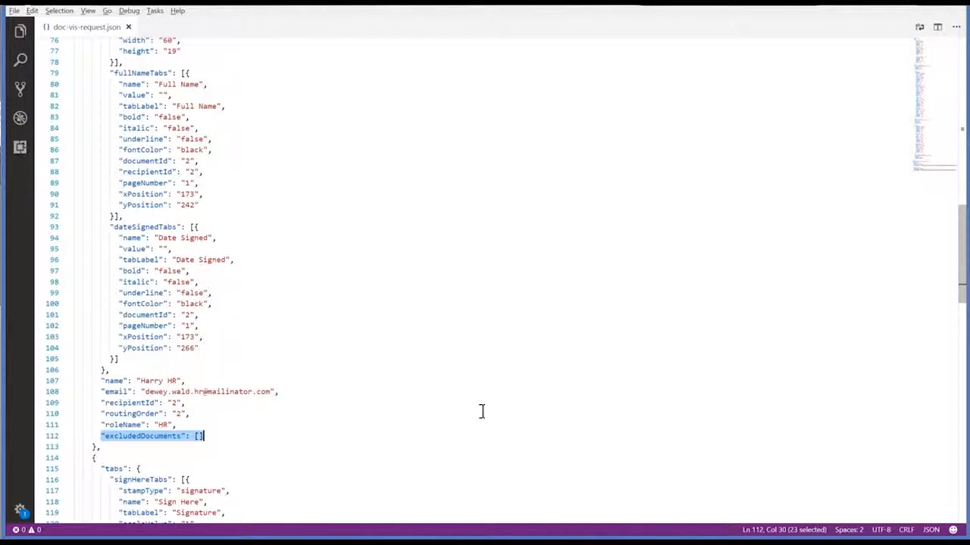
{"action": "mouse_move", "coordinate": [505, 398]}
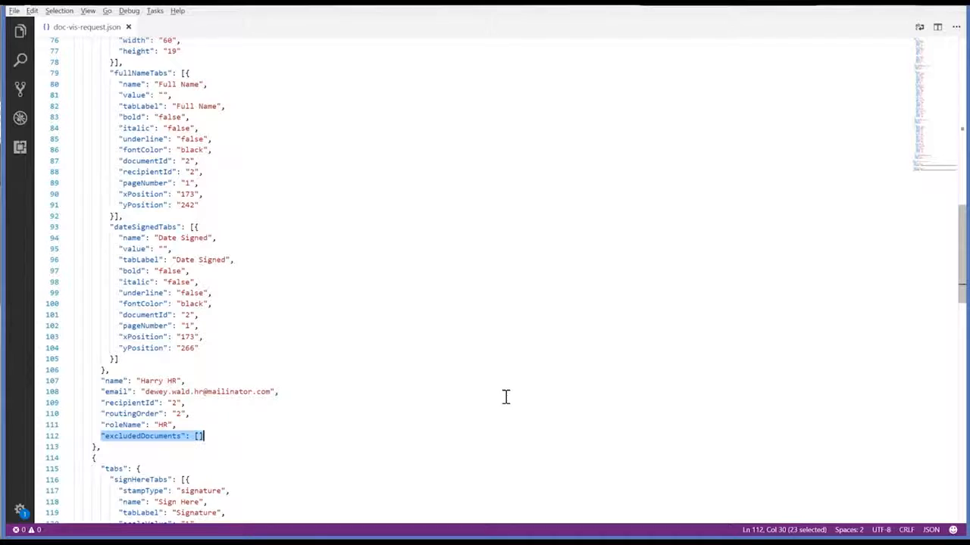
{"action": "scroll", "scroll_direction": "up", "scroll_amount": 3}
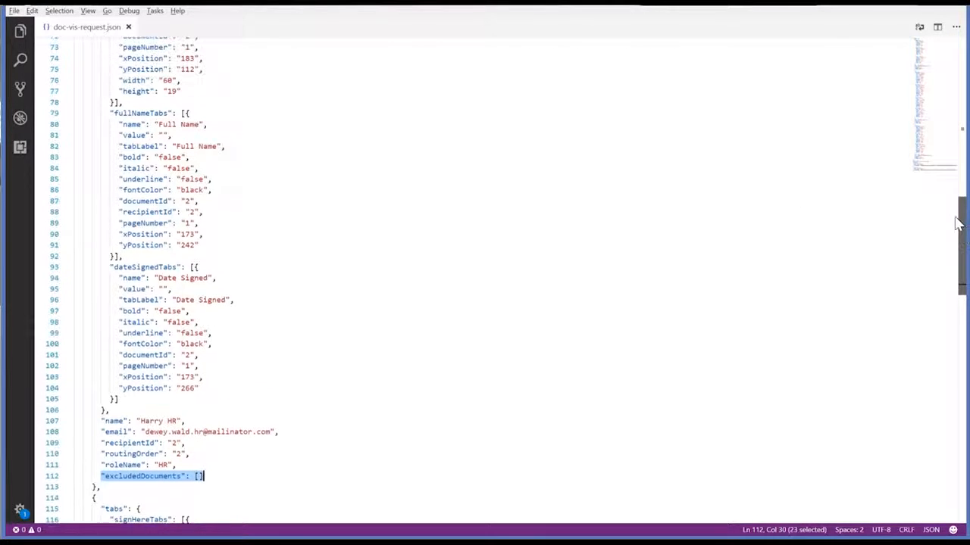
{"action": "scroll", "scroll_direction": "up", "scroll_amount": 3}
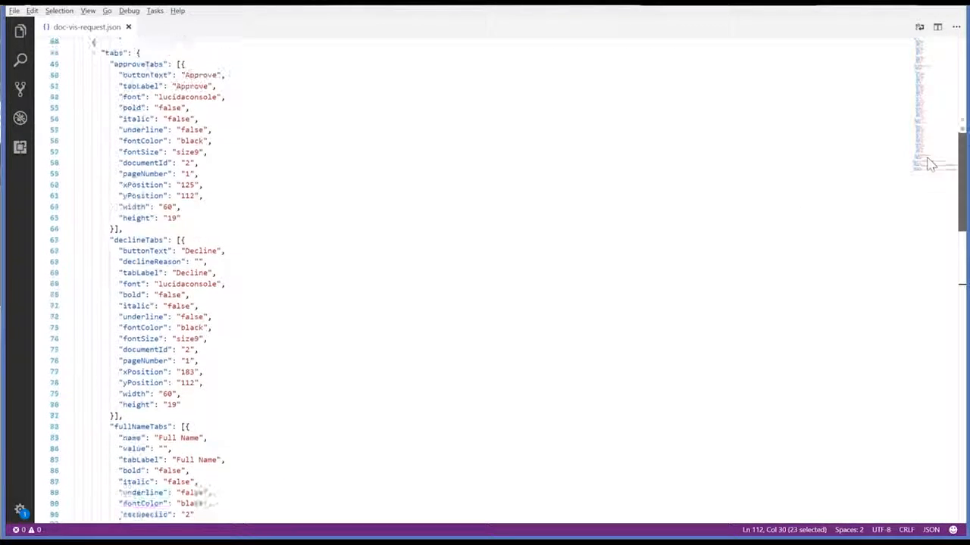
{"action": "scroll", "scroll_direction": "up", "scroll_amount": 3}
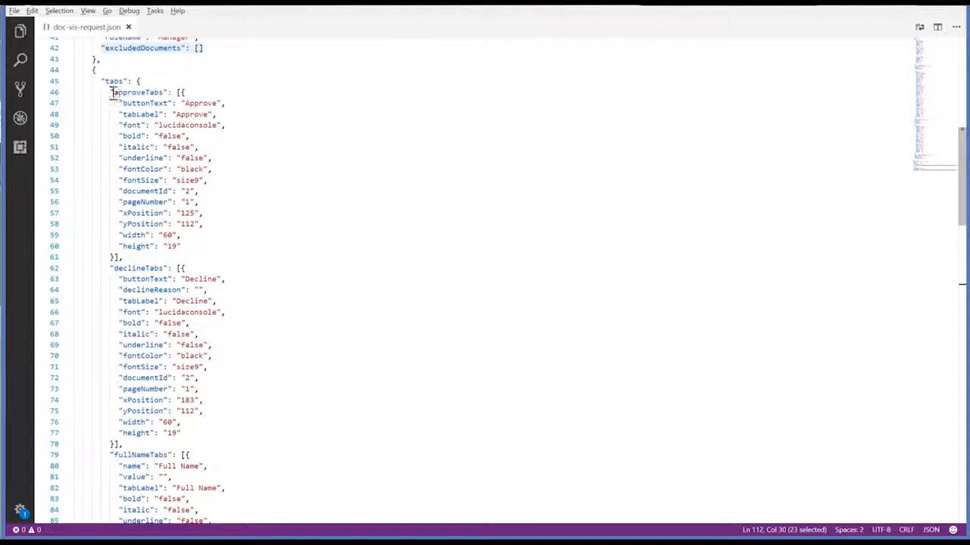
{"action": "left_click_drag", "start_coordinate": [111, 92], "coordinate": [181, 432]}
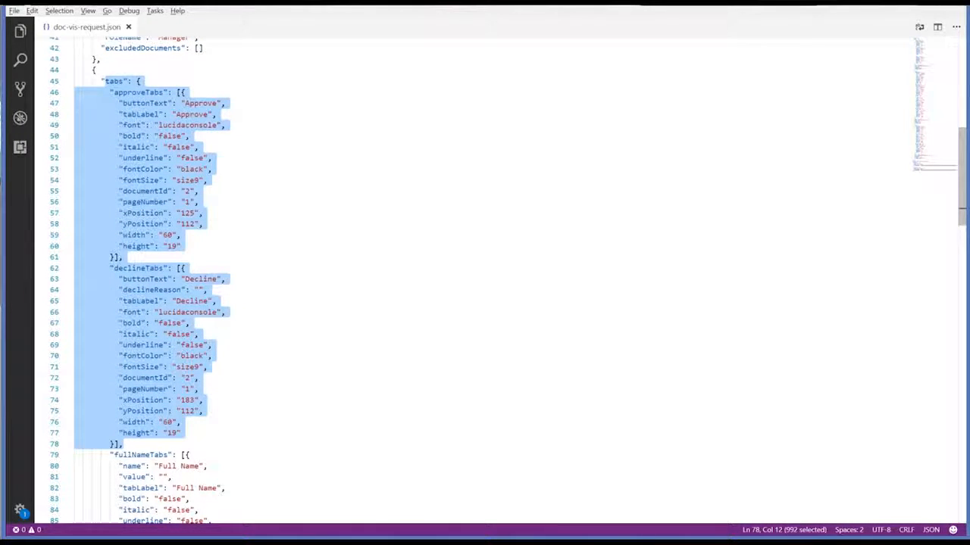
{"action": "mouse_move", "coordinate": [961, 151]}
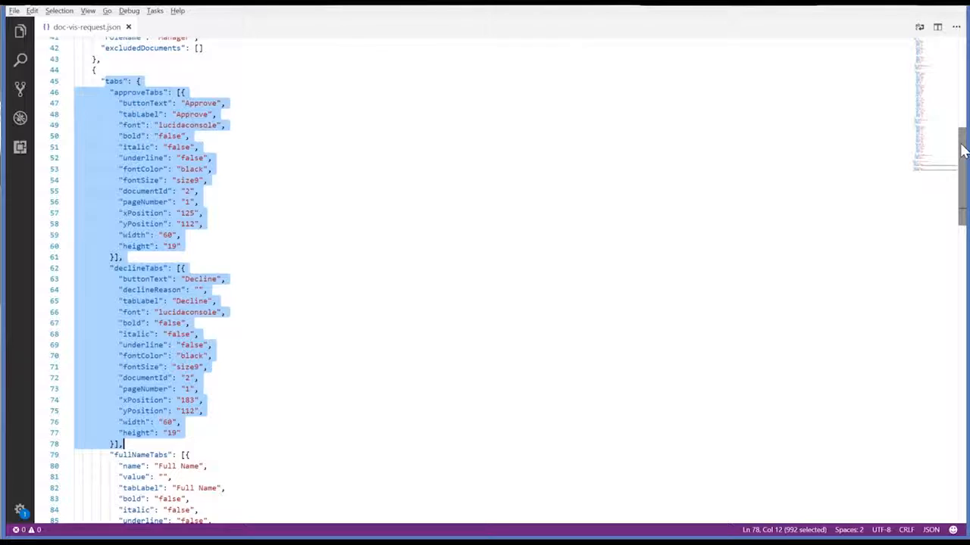
Highlight the candidate's name and email, then send the envelope request from Postman
{"action": "scroll", "scroll_direction": "down", "scroll_amount": 3}
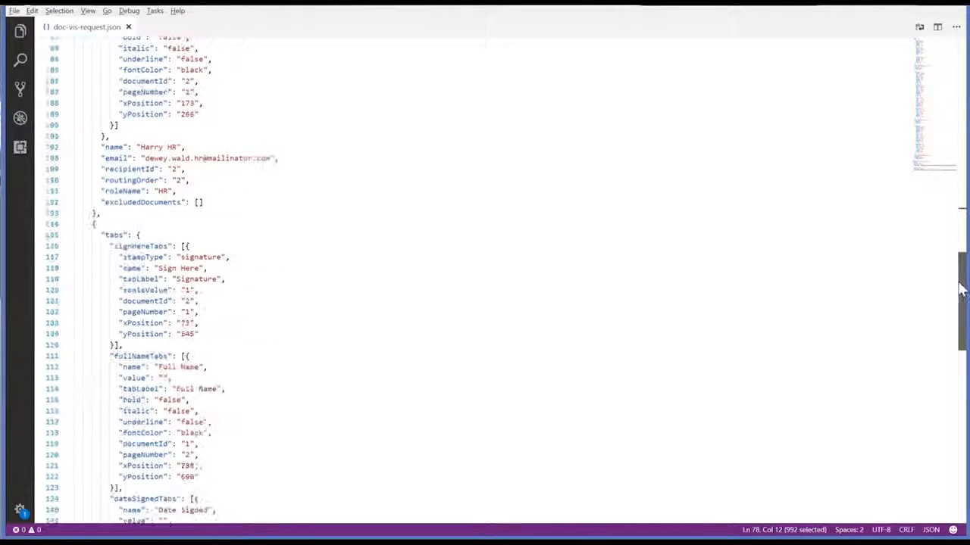
{"action": "scroll", "scroll_direction": "down", "scroll_amount": 3}
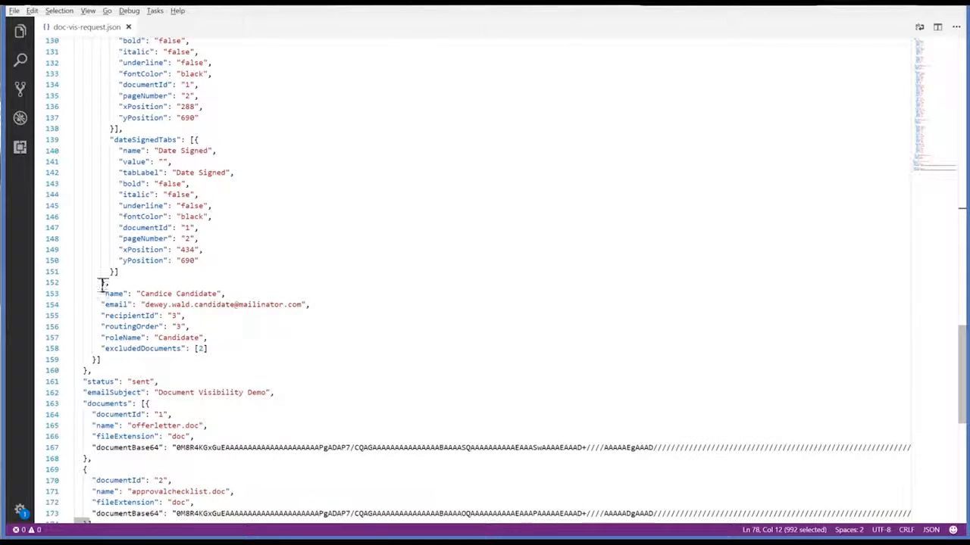
{"action": "left_click_drag", "start_coordinate": [100, 293], "coordinate": [306, 303]}
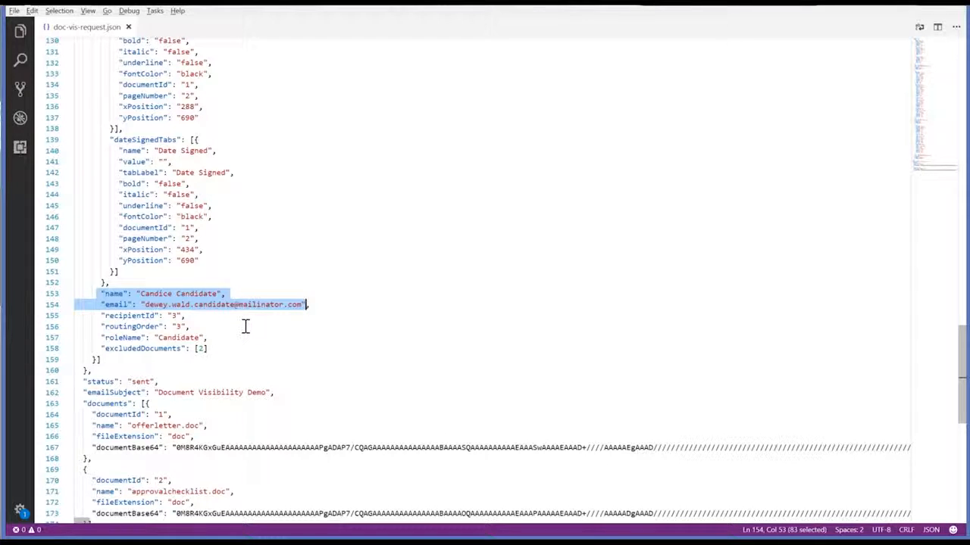
{"action": "mouse_move", "coordinate": [181, 338]}
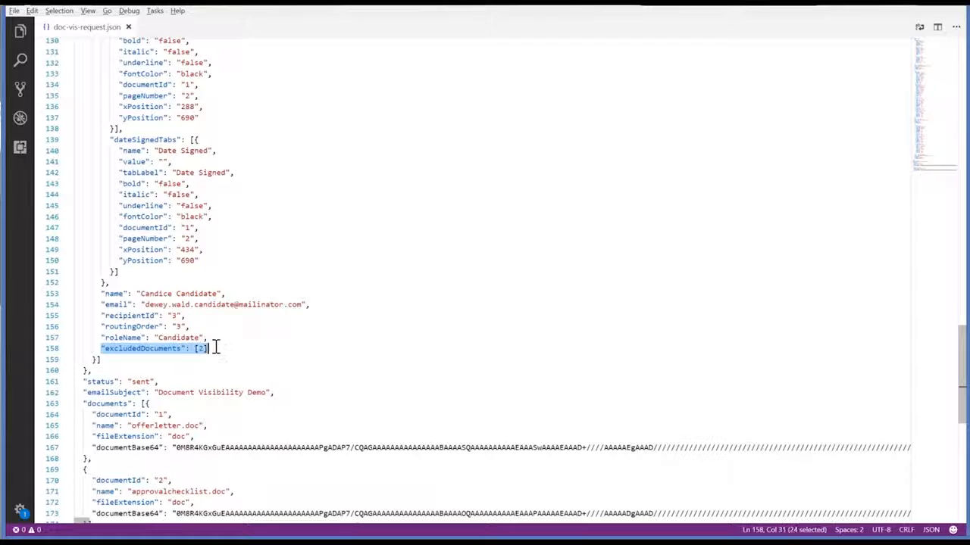
{"action": "mouse_move", "coordinate": [361, 366]}
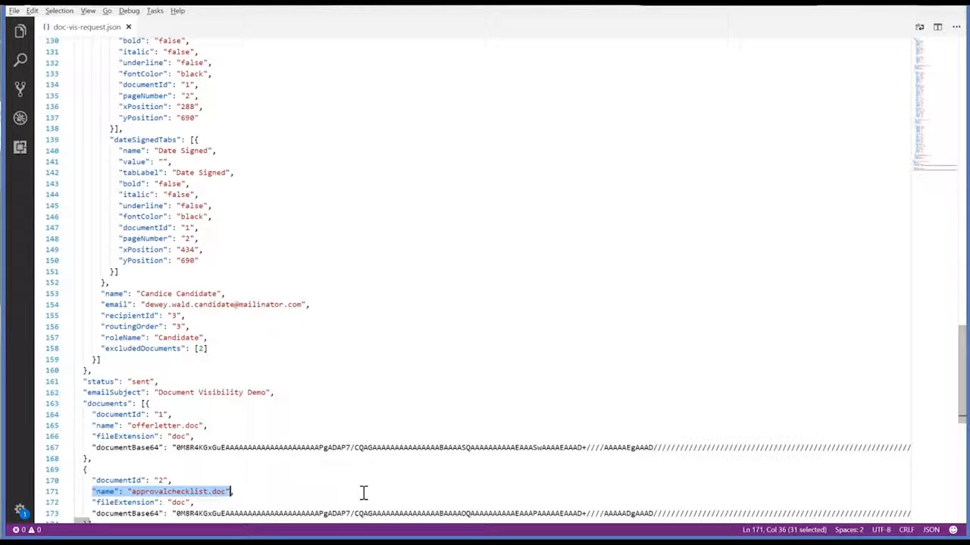
{"action": "mouse_move", "coordinate": [484, 534]}
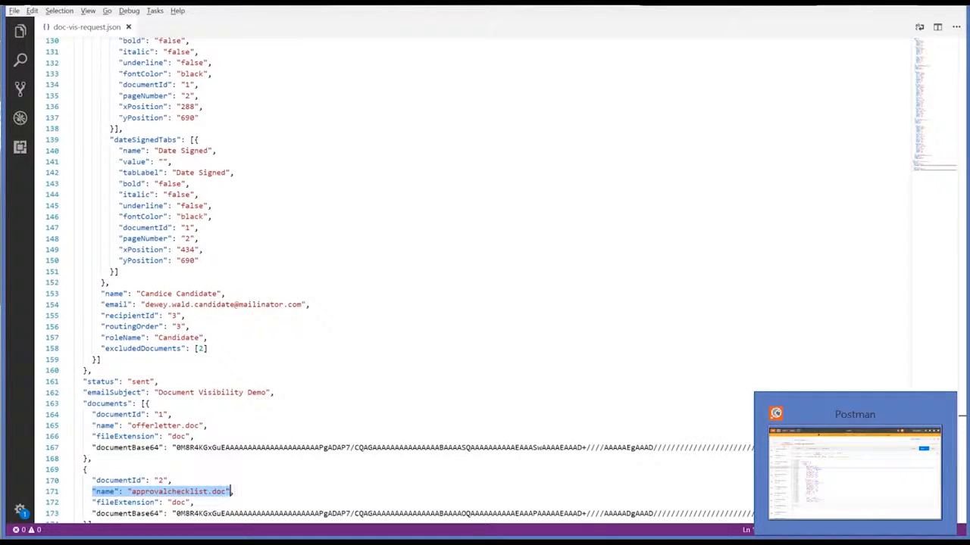
{"action": "left_click", "coordinate": [854, 466]}
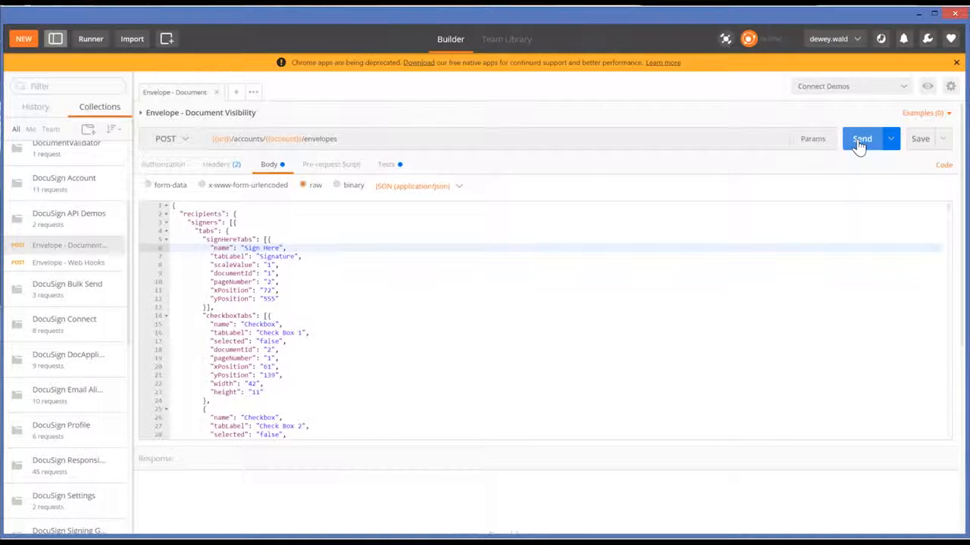
{"action": "left_click", "coordinate": [862, 138]}
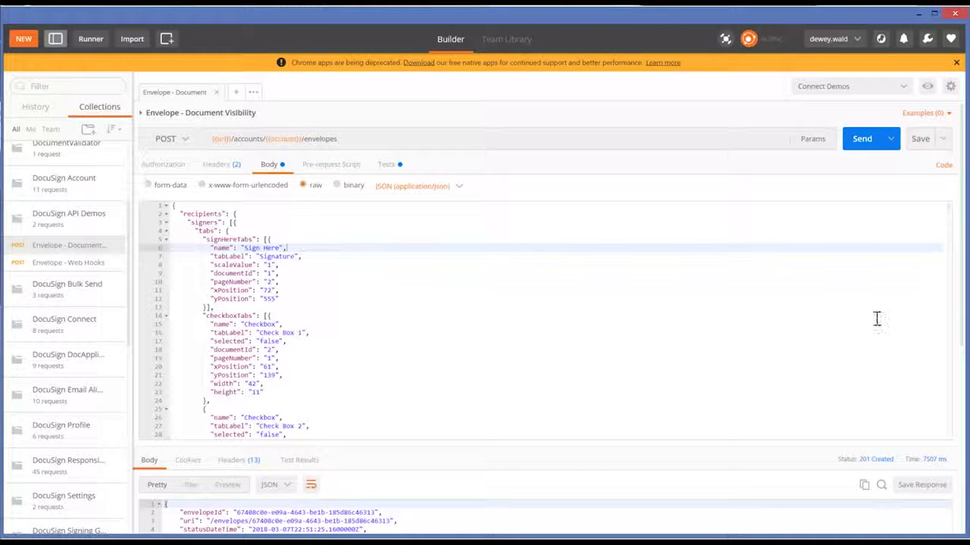
{"action": "mouse_move", "coordinate": [390, 71]}
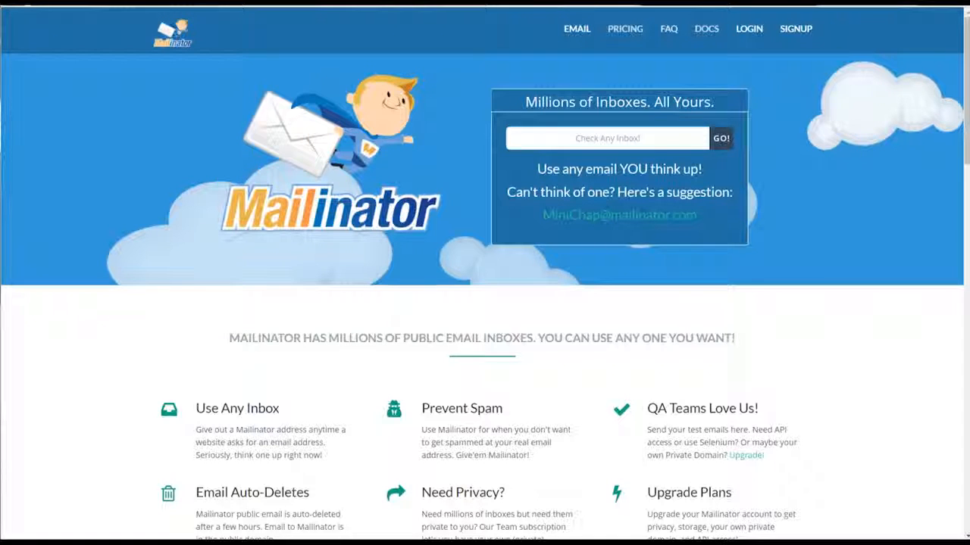
Open the manager's inbox and the Document Visibility Demo email, then review its documents
{"action": "left_click", "coordinate": [720, 138]}
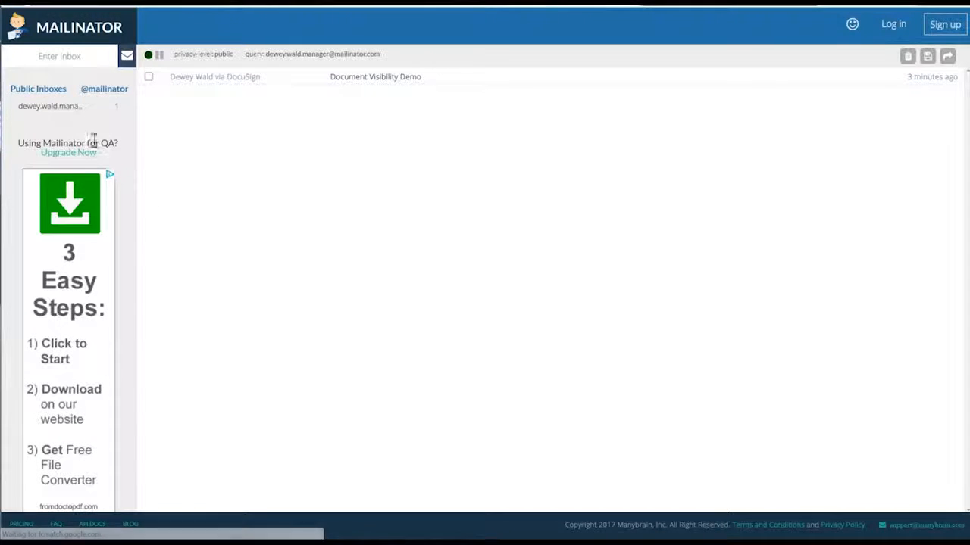
{"action": "mouse_move", "coordinate": [218, 89]}
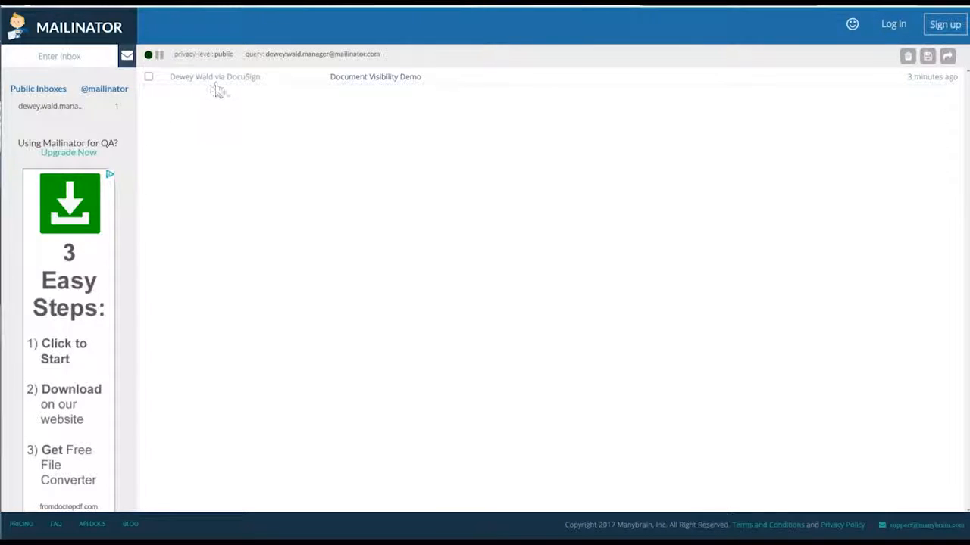
{"action": "mouse_move", "coordinate": [219, 83]}
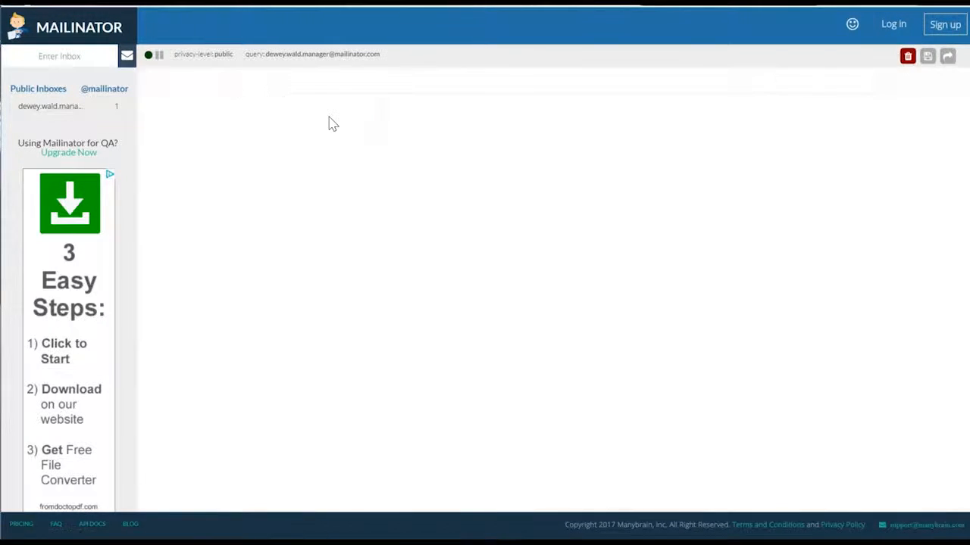
{"action": "left_click", "coordinate": [50, 106]}
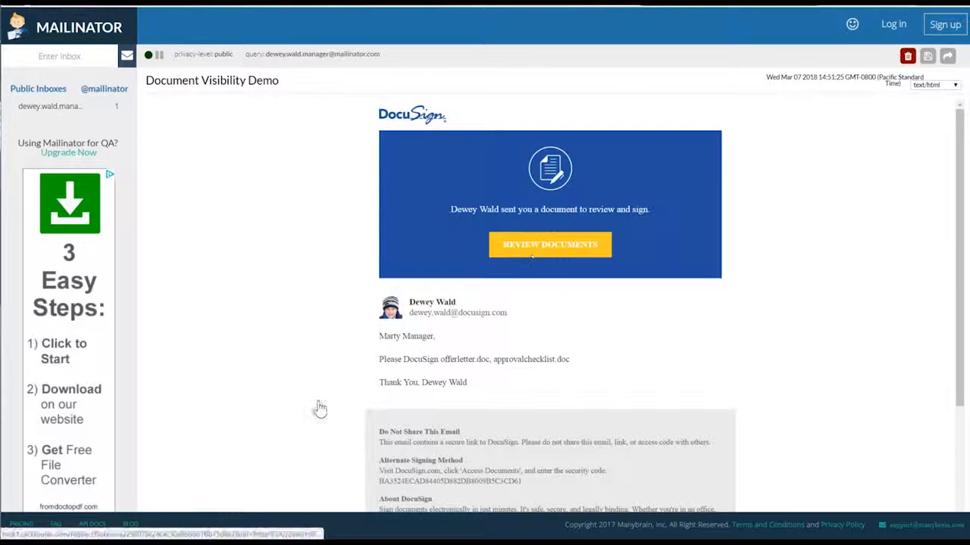
{"action": "left_click", "coordinate": [550, 244]}
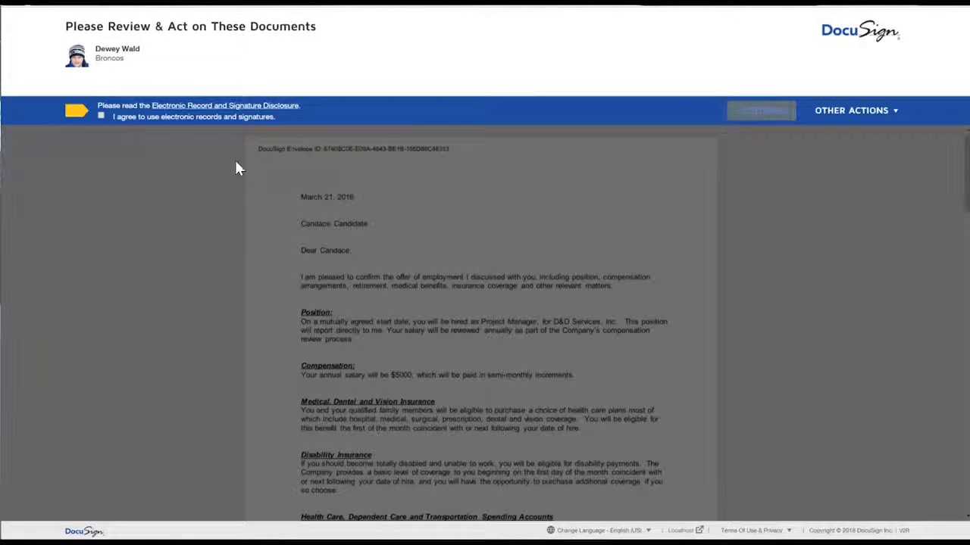
Agree to electronic records, then scroll the two-page offer letter to the approval checklist
{"action": "left_click", "coordinate": [101, 116]}
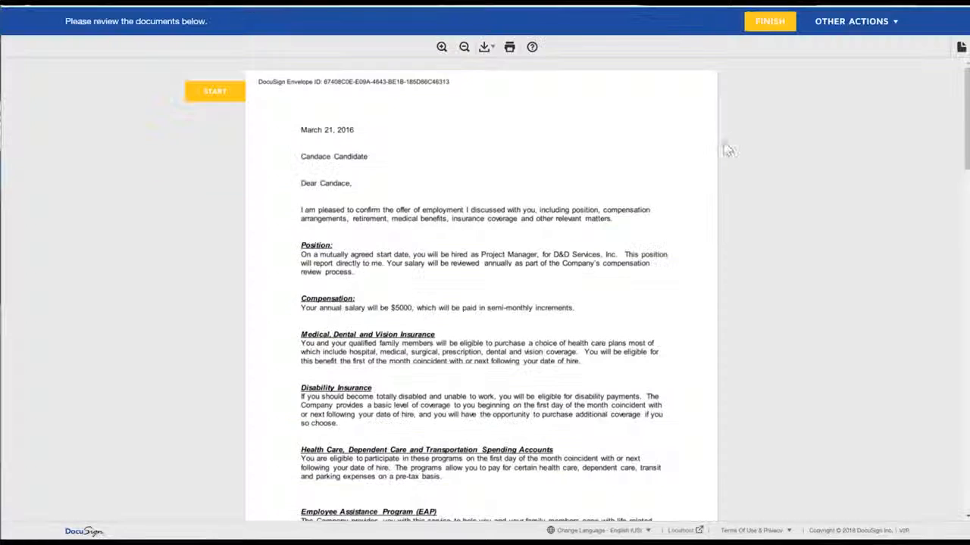
{"action": "mouse_move", "coordinate": [890, 135]}
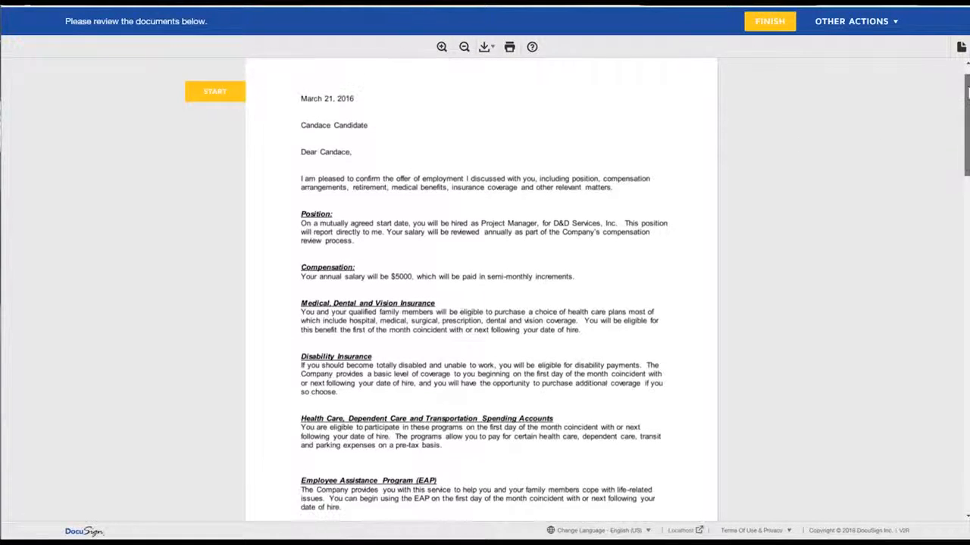
{"action": "scroll", "scroll_direction": "down", "scroll_amount": 3}
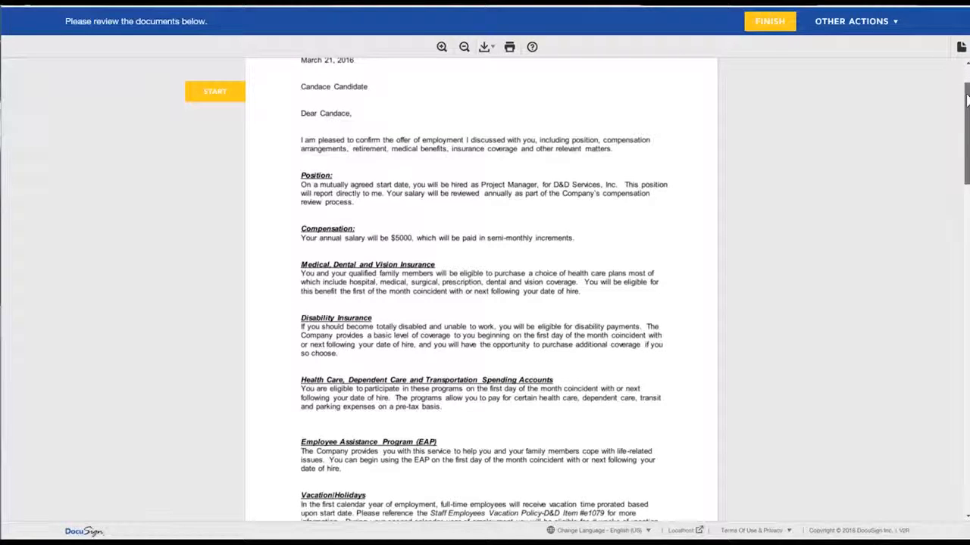
{"action": "scroll", "scroll_direction": "down", "scroll_amount": 3}
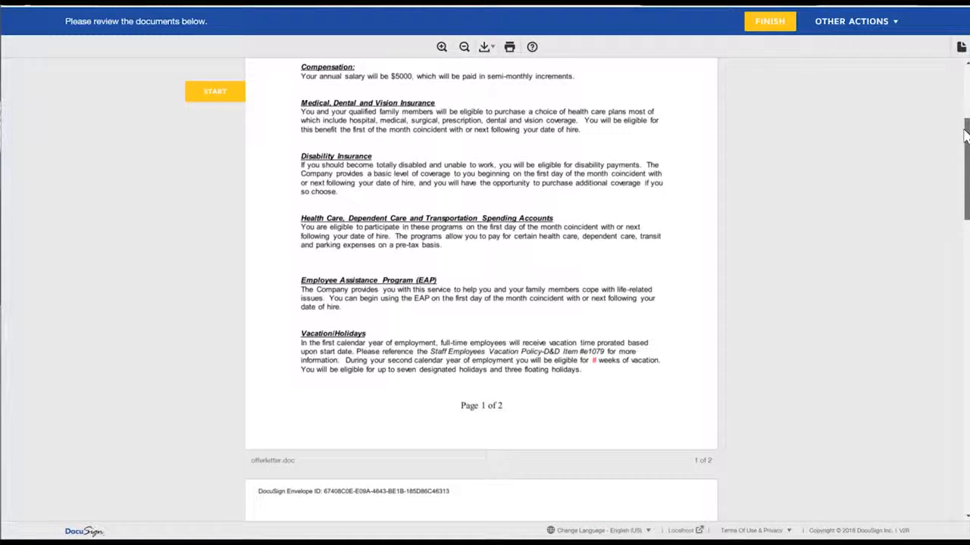
{"action": "scroll", "scroll_direction": "down", "scroll_amount": 3}
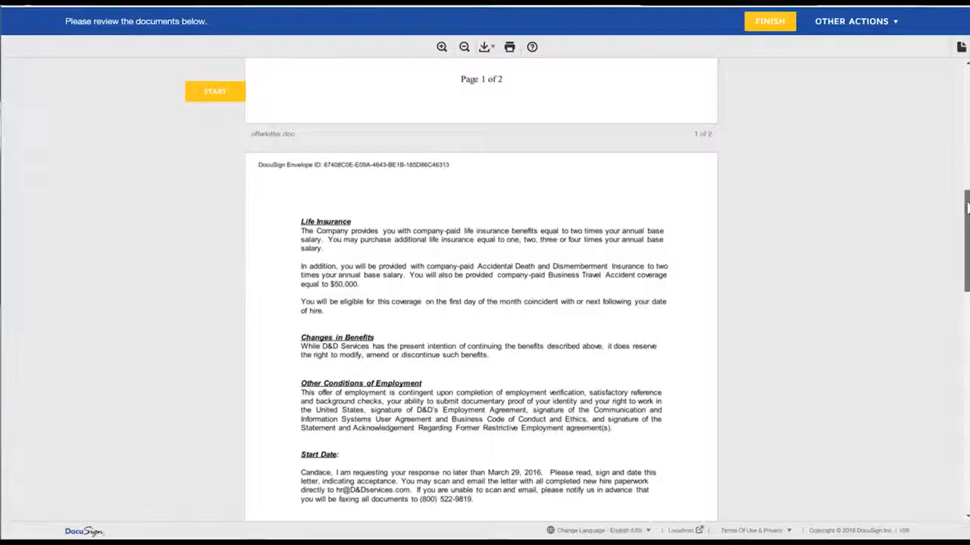
{"action": "scroll", "scroll_direction": "up", "scroll_amount": 3}
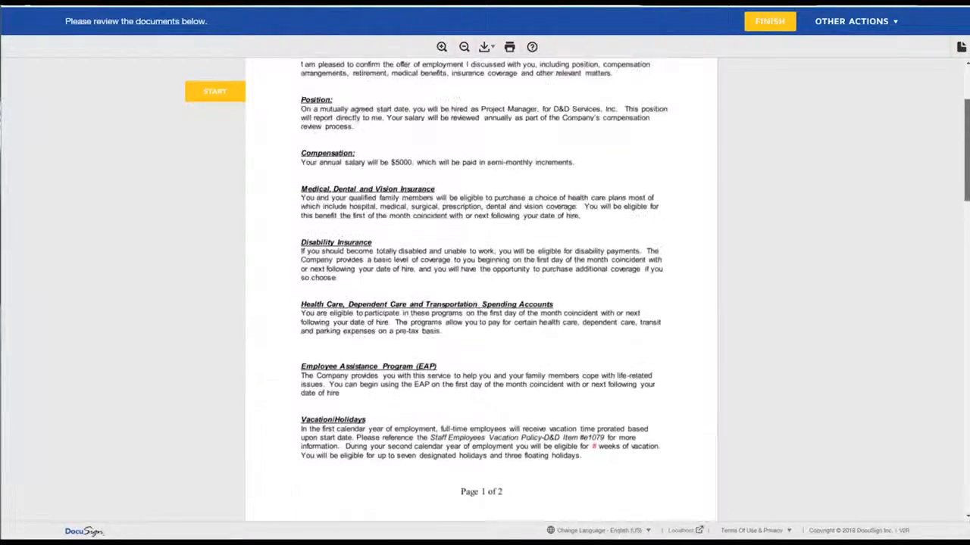
{"action": "scroll", "scroll_direction": "down", "scroll_amount": 3}
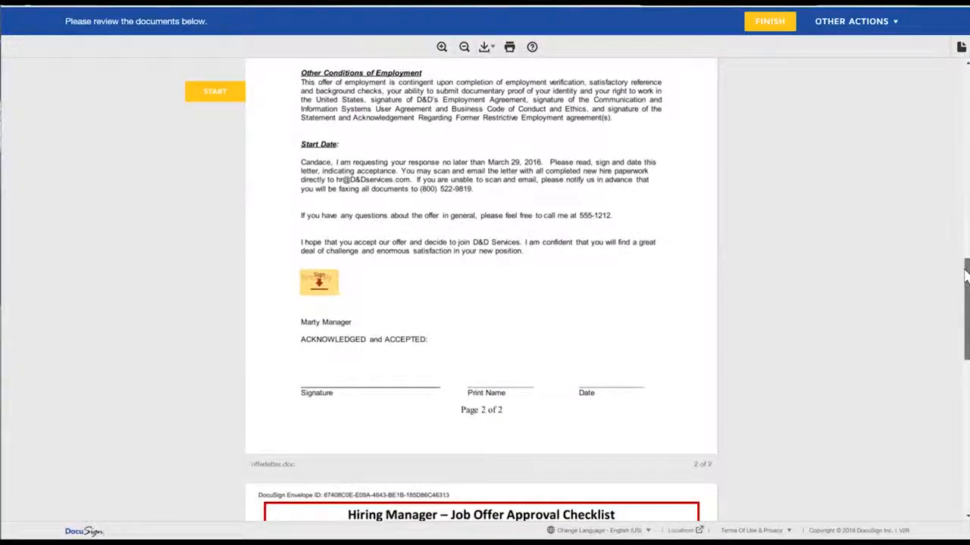
{"action": "scroll", "scroll_direction": "down", "scroll_amount": 3}
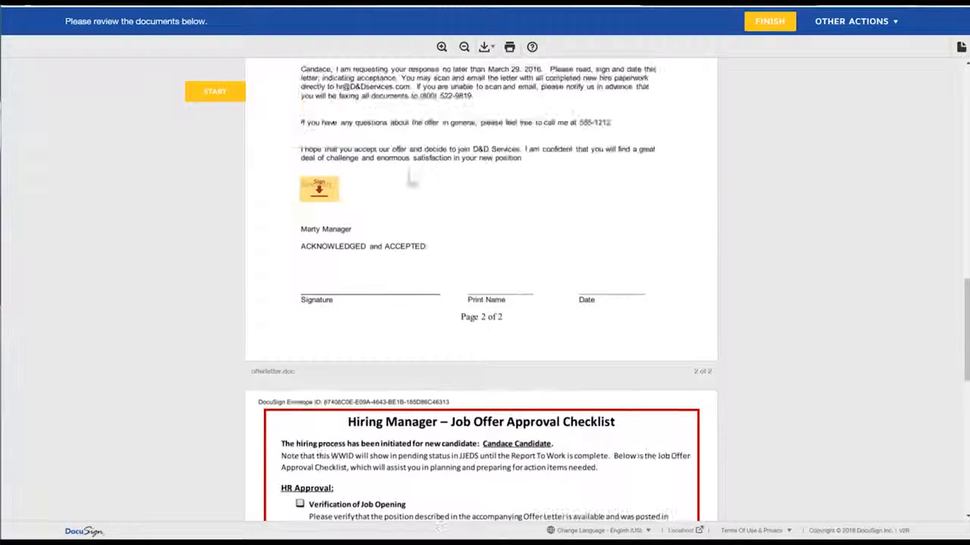
Apply Marty Manager's adopted signature and scroll to the HR approval checklist
{"action": "left_click", "coordinate": [318, 190]}
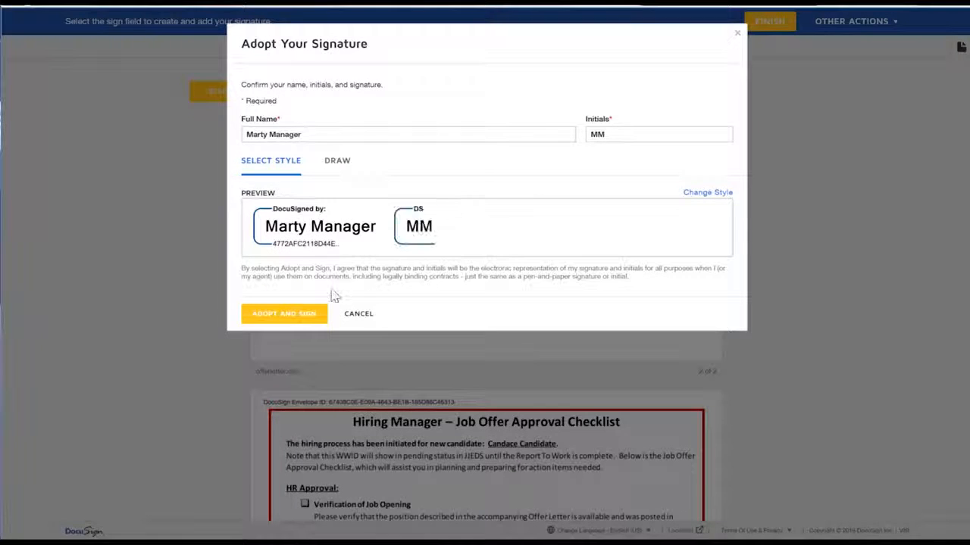
{"action": "left_click", "coordinate": [284, 313]}
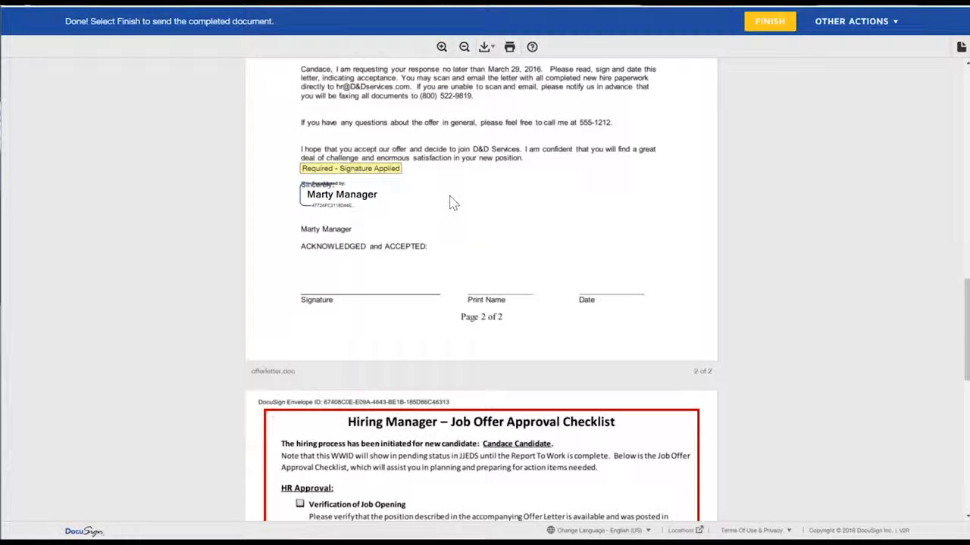
{"action": "scroll", "scroll_direction": "down", "scroll_amount": 3}
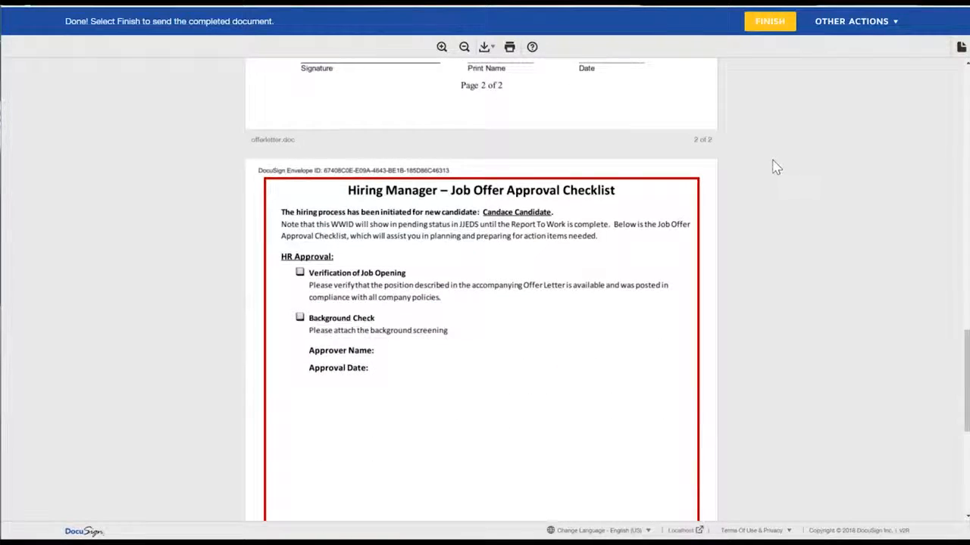
{"action": "scroll", "scroll_direction": "down", "scroll_amount": 3}
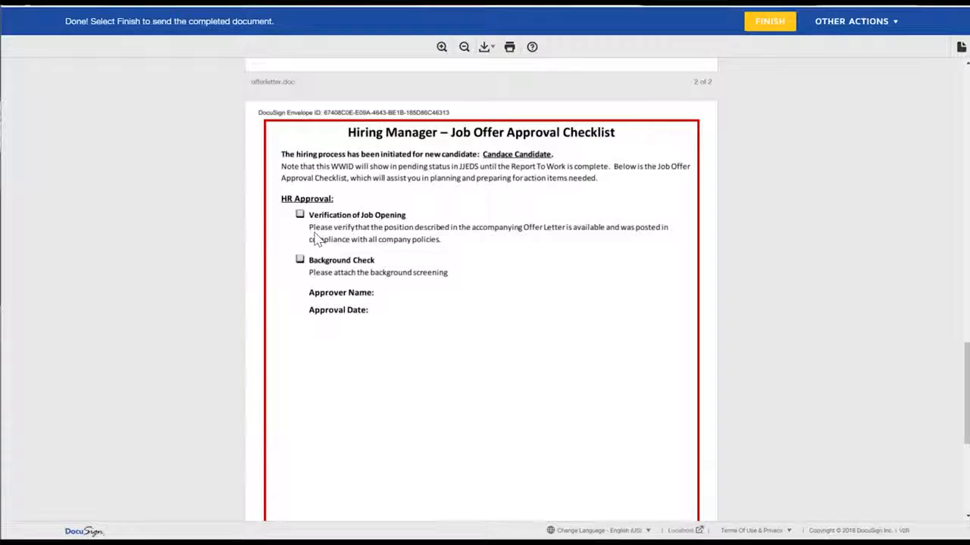
{"action": "mouse_move", "coordinate": [413, 220]}
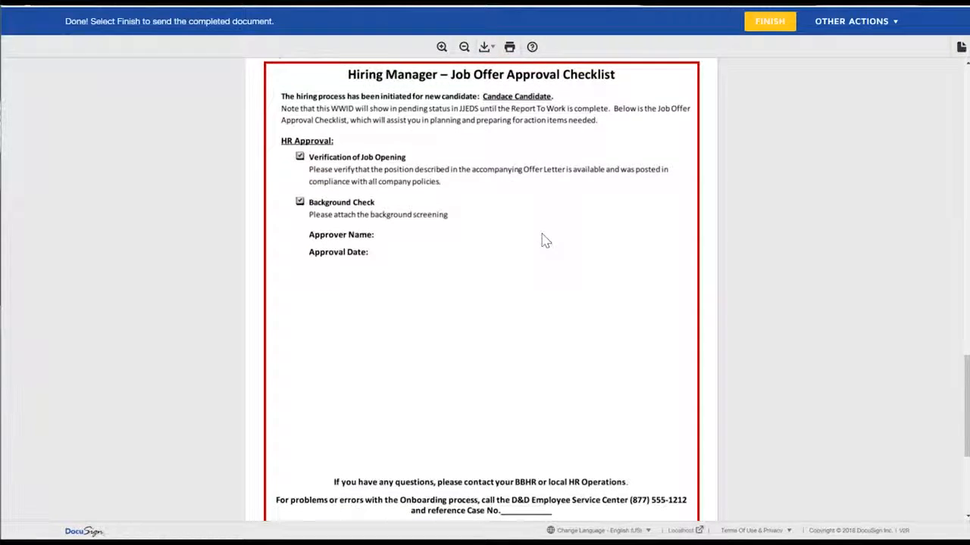
{"action": "scroll", "scroll_direction": "down", "scroll_amount": 3}
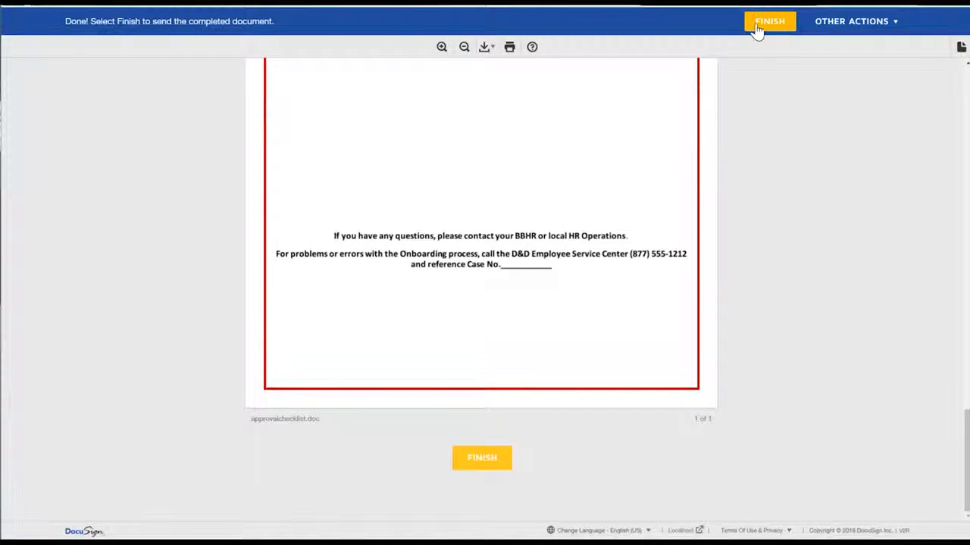
Finish the signing session to submit the signed envelope
{"action": "left_click", "coordinate": [770, 21]}
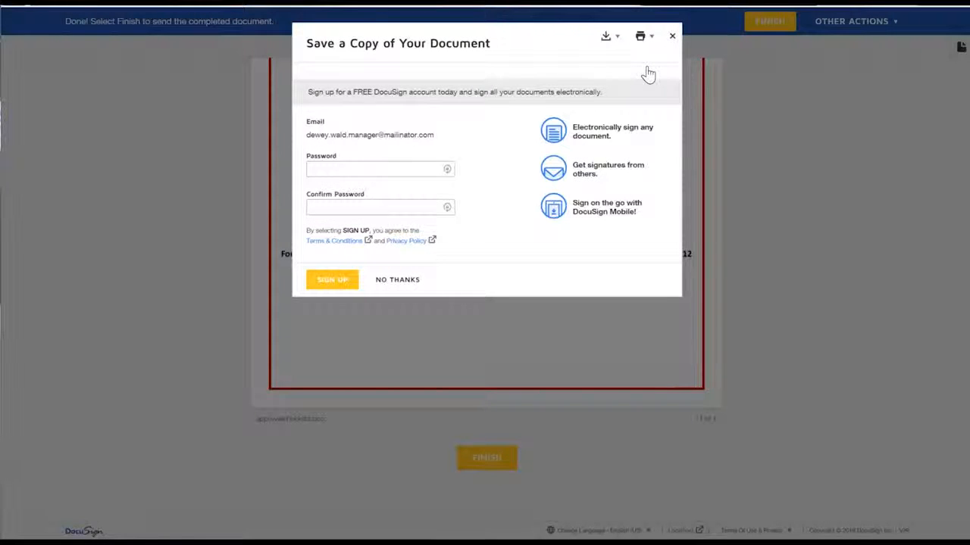
{"action": "mouse_move", "coordinate": [360, 30]}
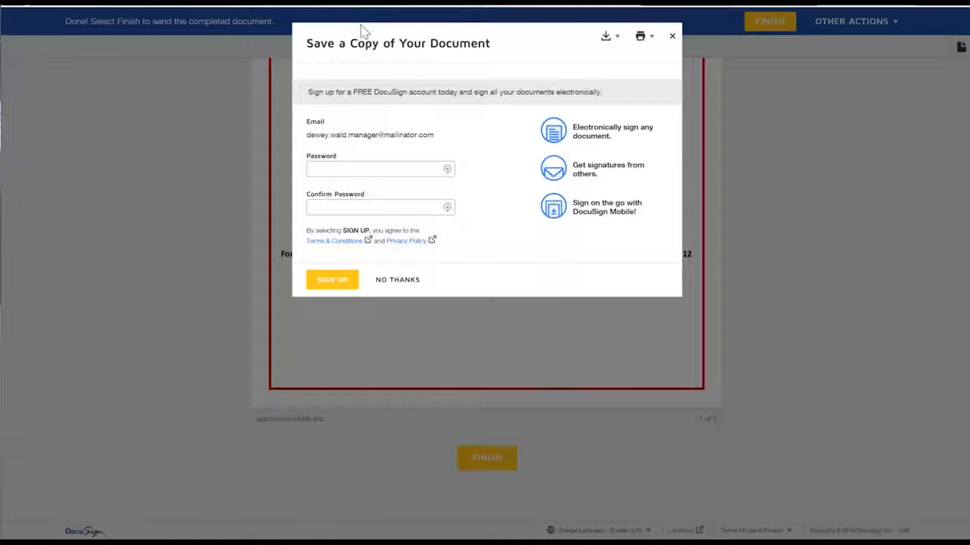